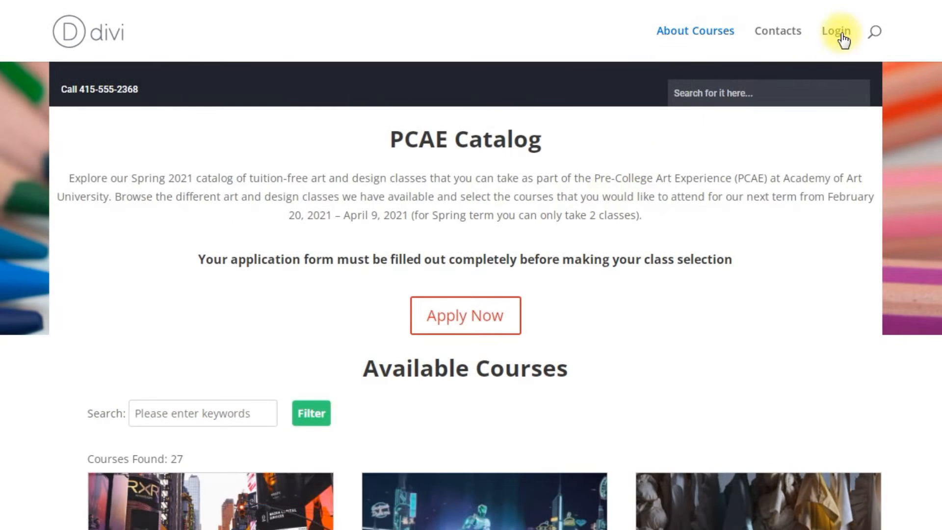
- Log in to the Divi site with the regular user account
click(837, 31)
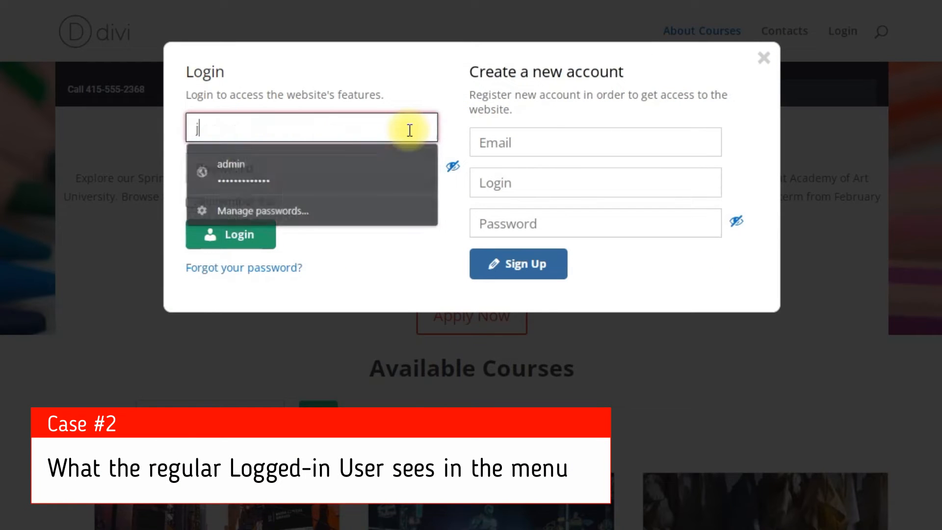
text(ack)
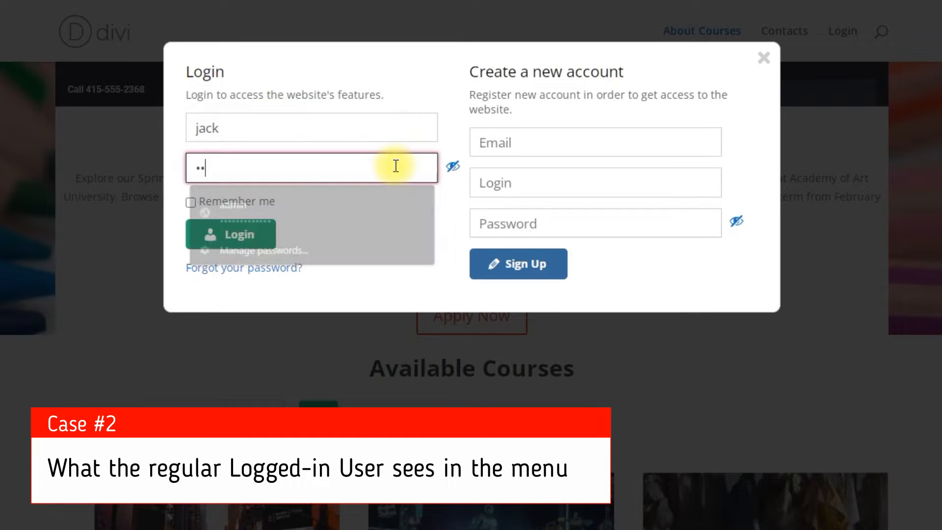
click(230, 233)
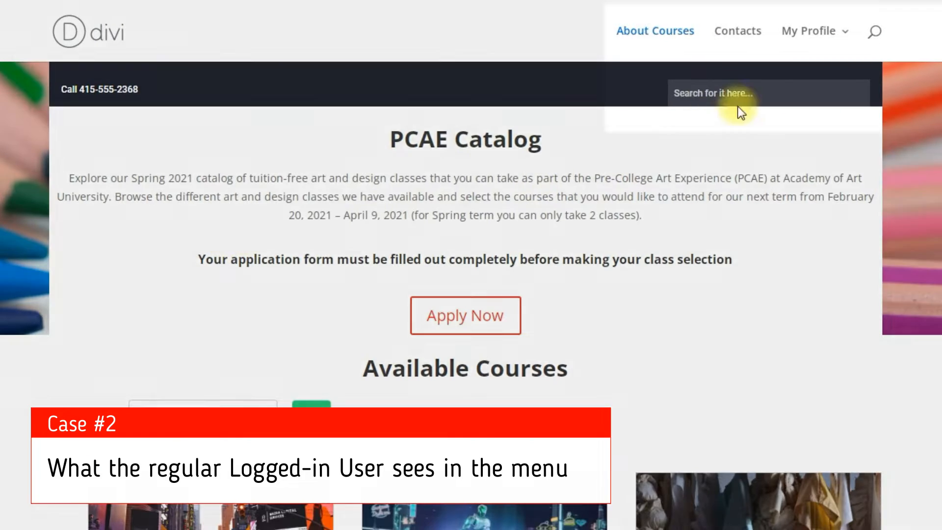
- Log out via My Profile > Exit and log in as Student John_Nash
click(808, 30)
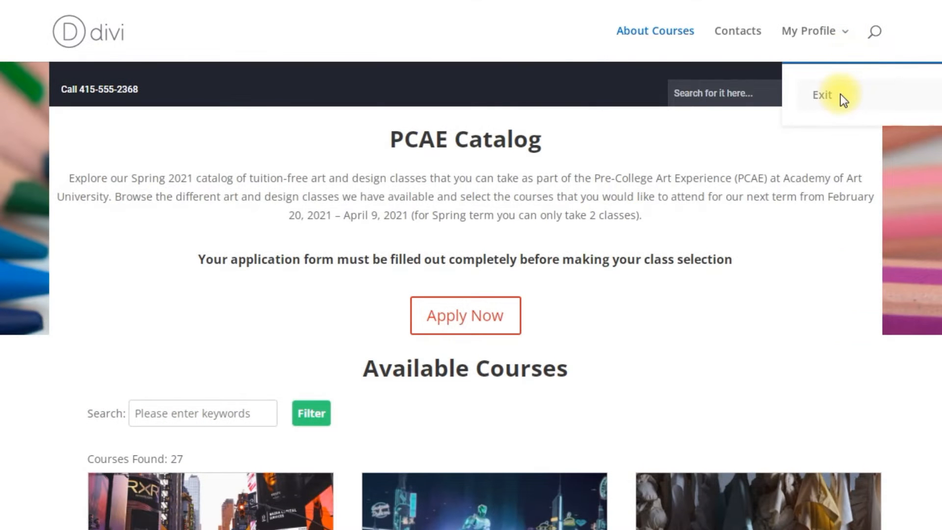
click(821, 94)
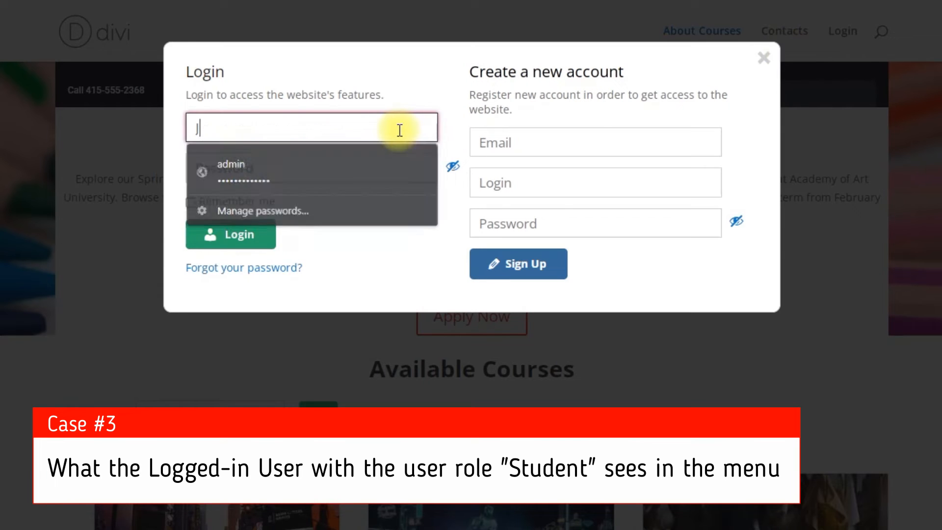
text(ohn_Nash)
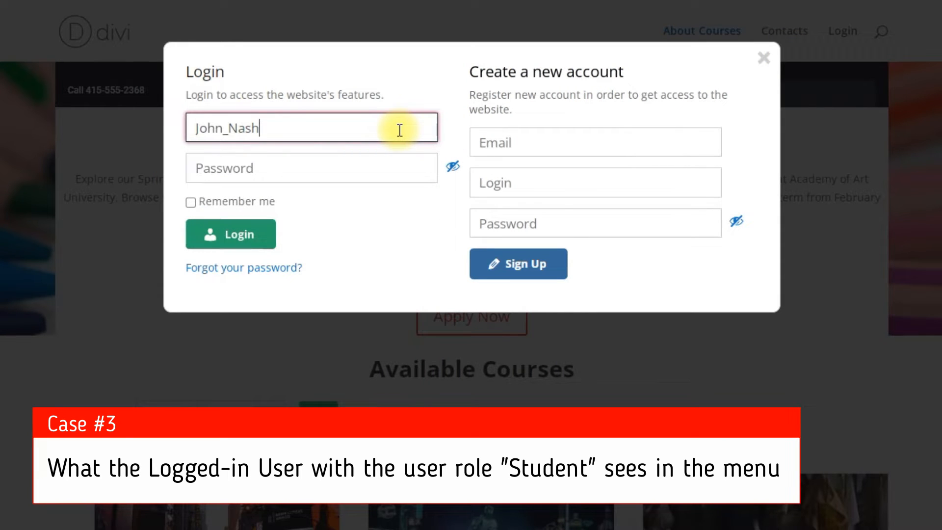
text(•••)
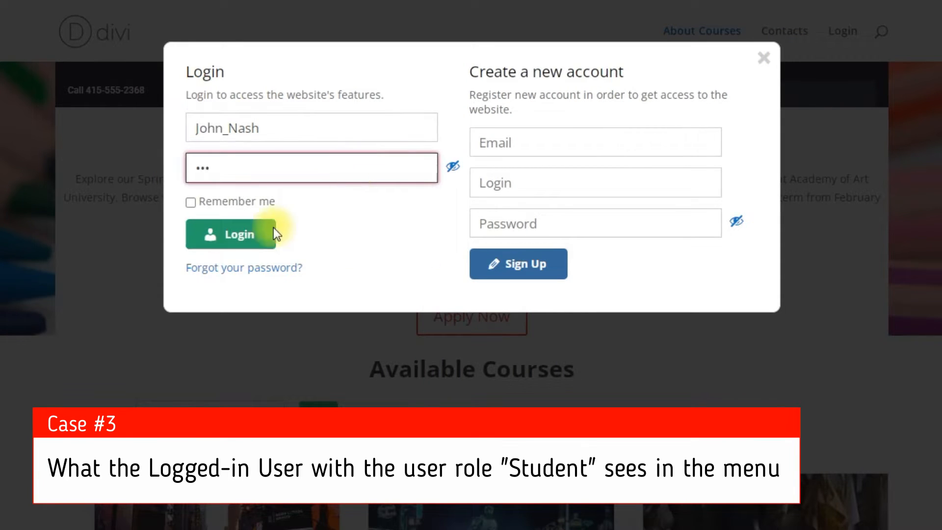
click(230, 234)
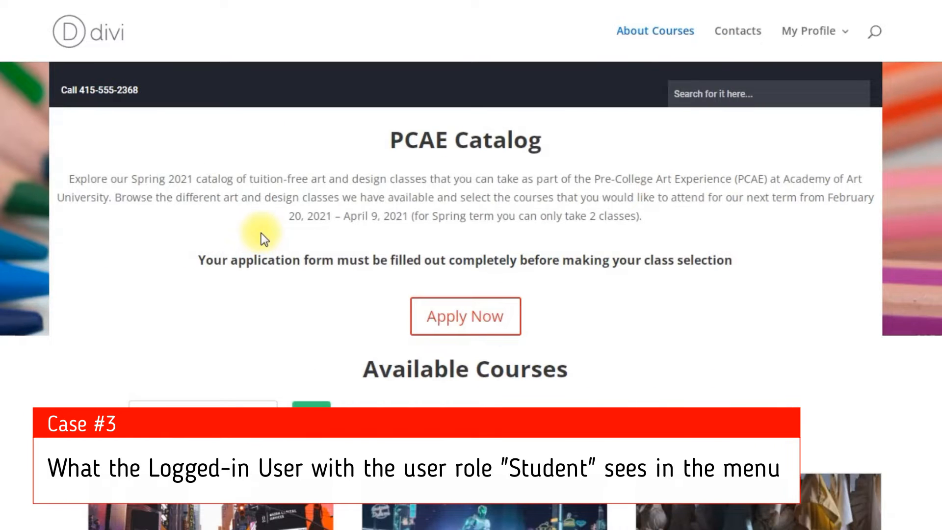
click(808, 30)
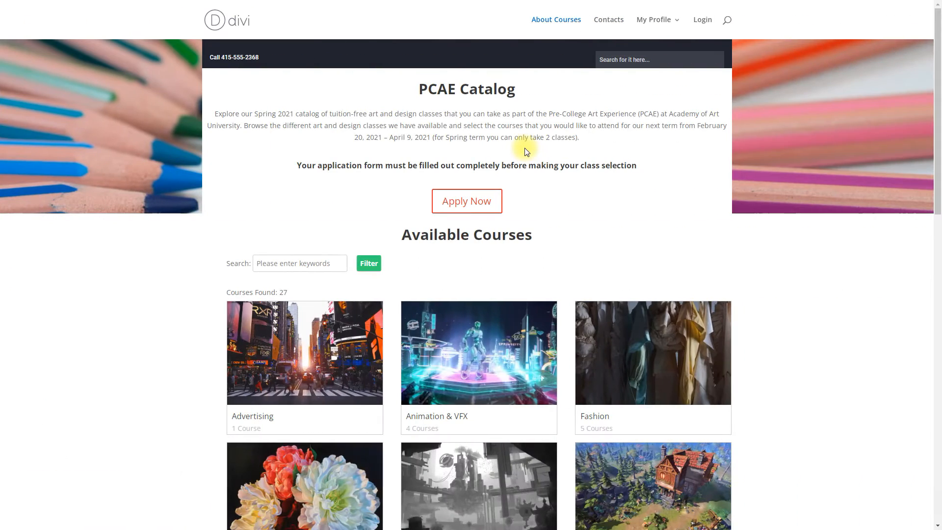
- Scroll the course catalog page and open the site's My Profile submenu
scroll(down, 3)
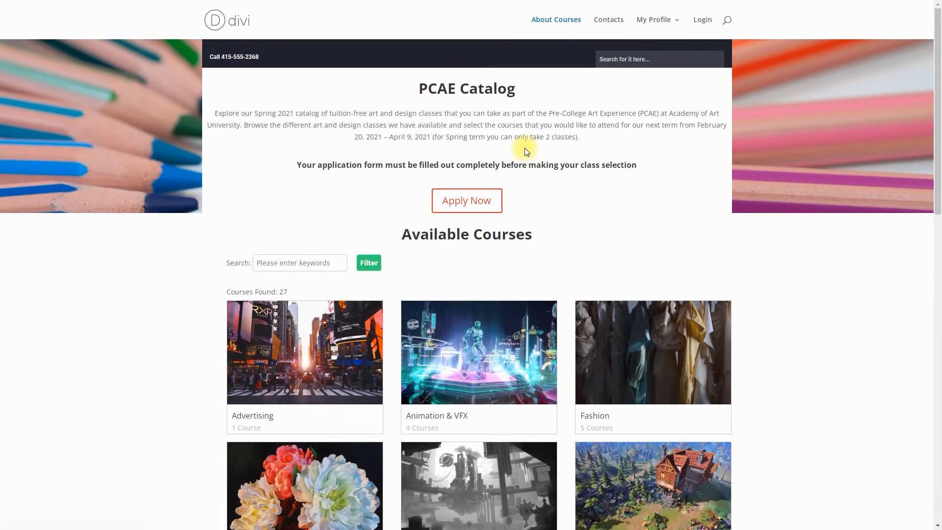
mouse_move(657, 33)
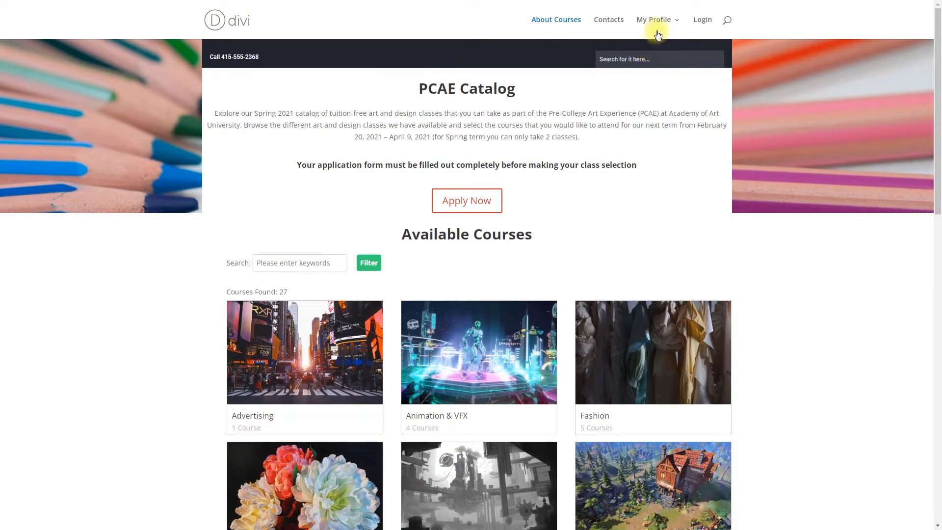
click(653, 19)
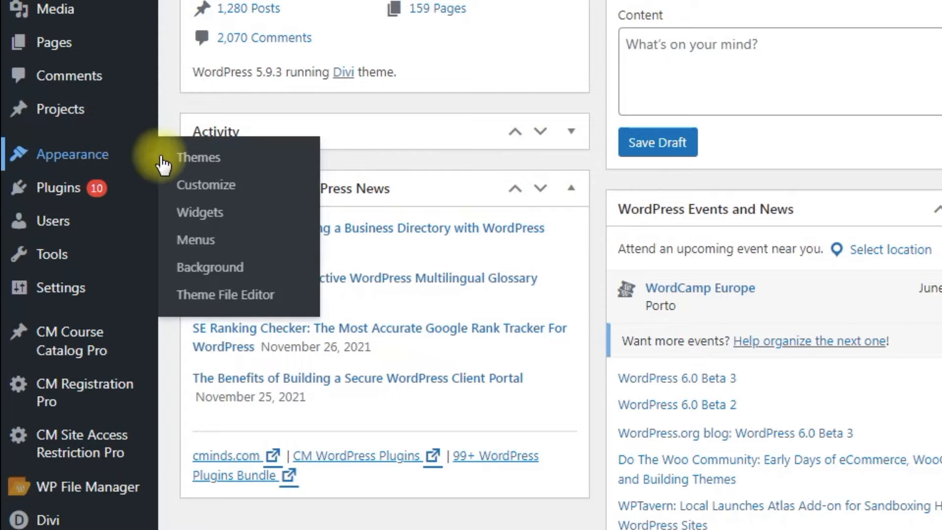
- Open Appearance > Menus and scroll down to the Menu structure panel
click(195, 240)
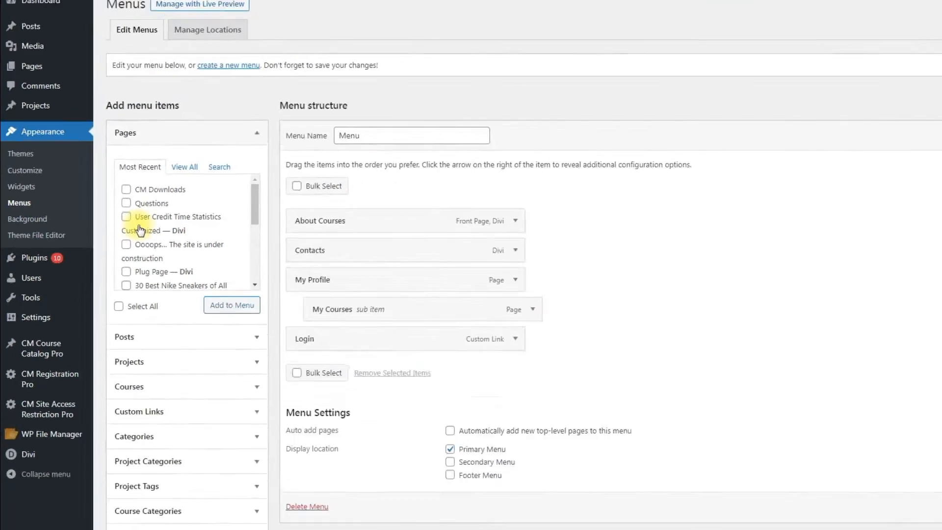
scroll(down, 3)
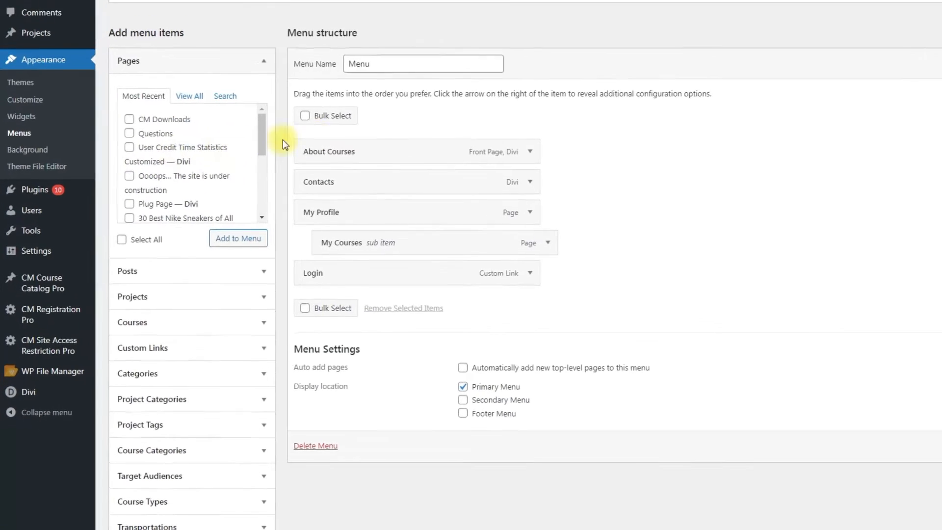
scroll(down, 3)
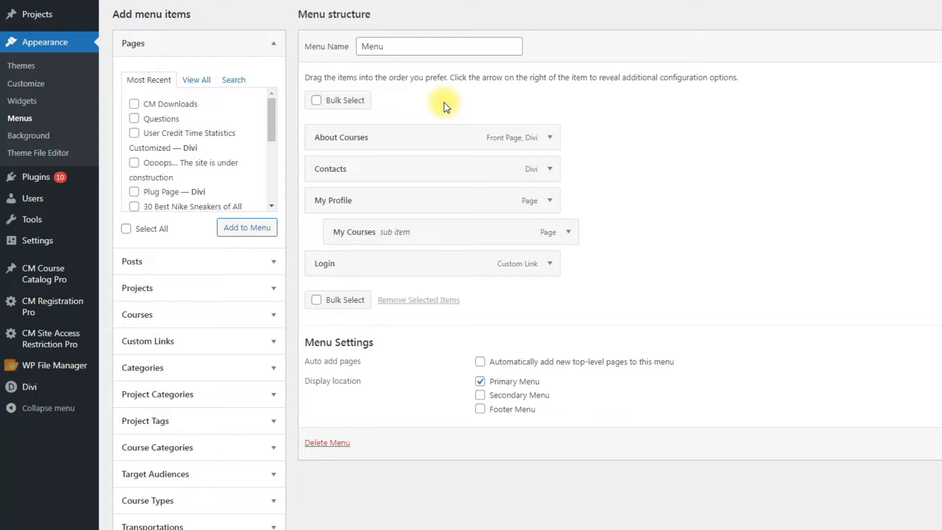
click(549, 136)
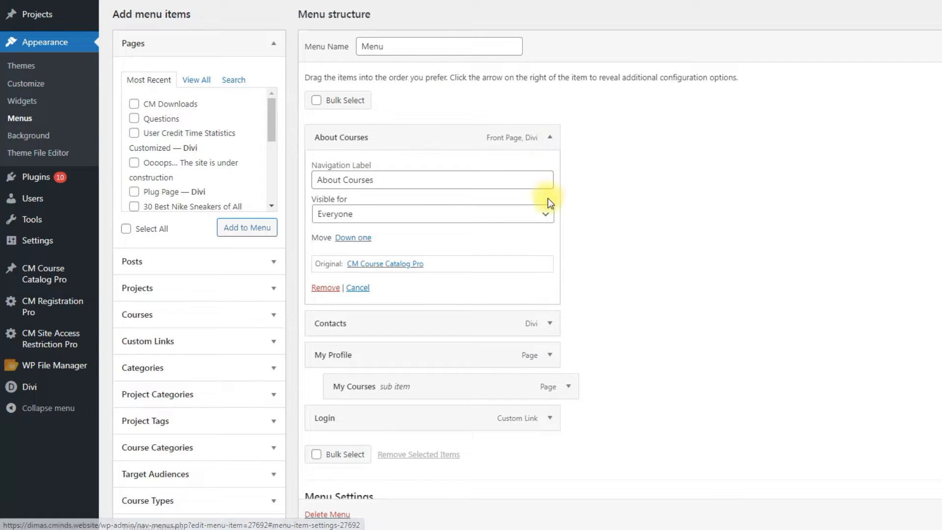
click(431, 214)
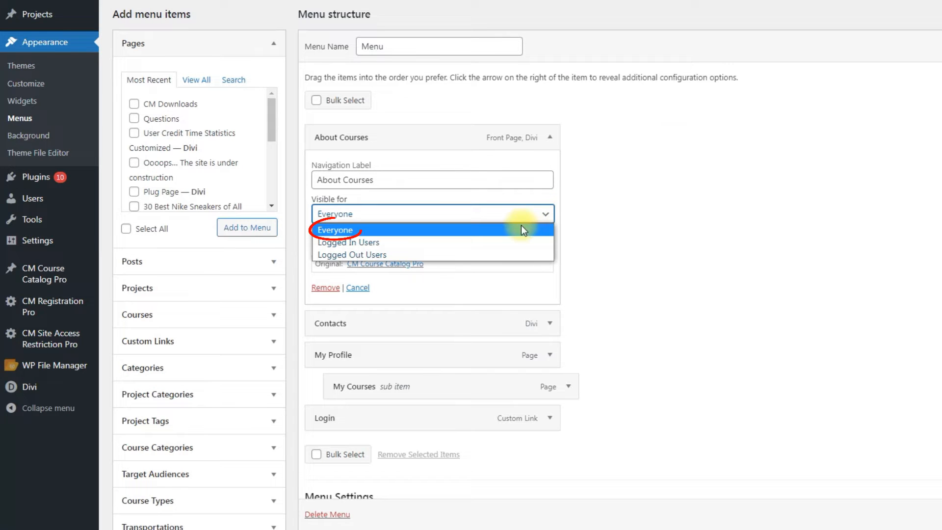
click(548, 137)
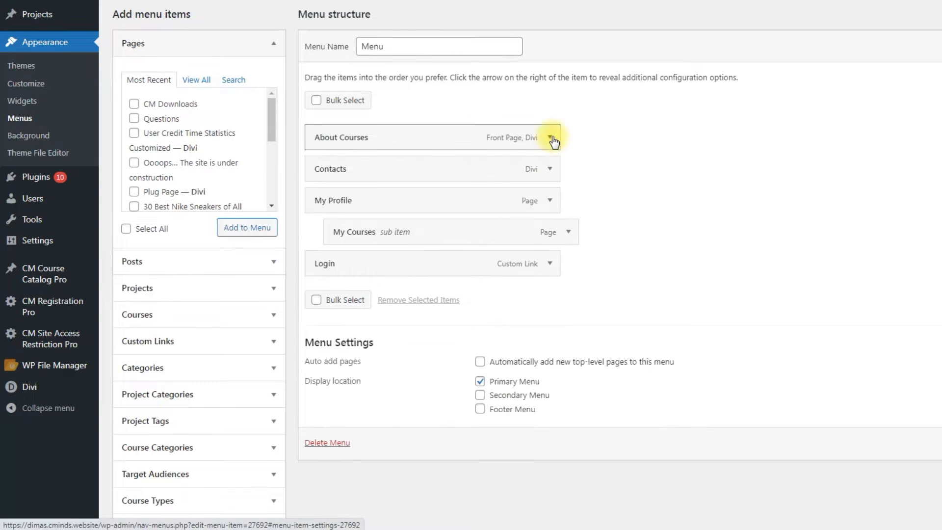
click(548, 168)
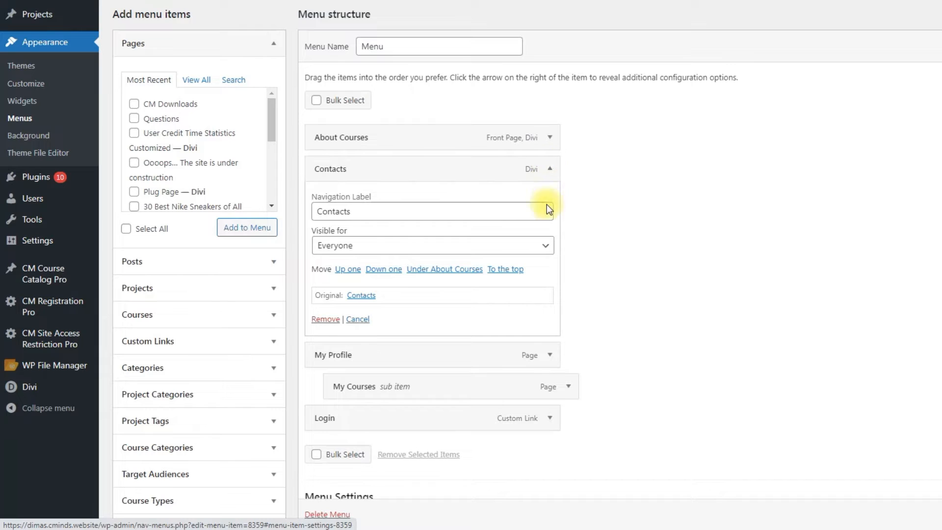
click(431, 246)
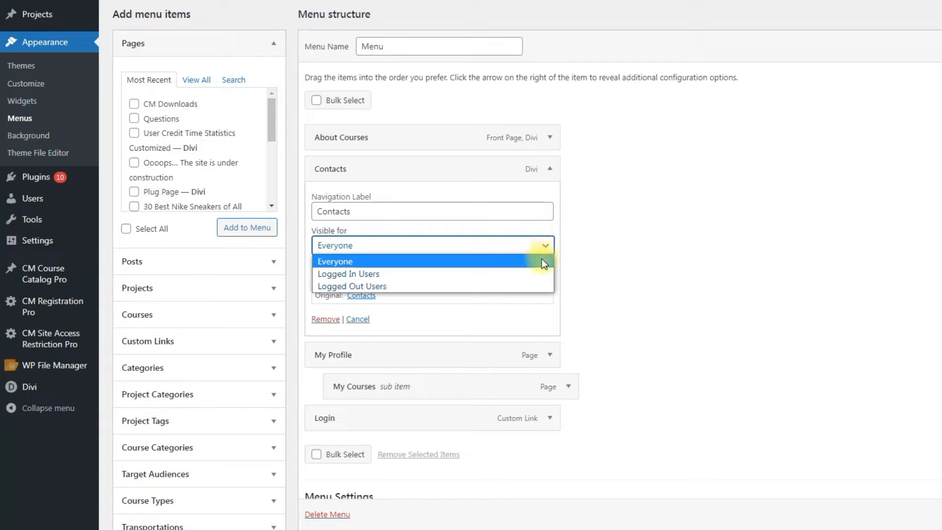
click(548, 169)
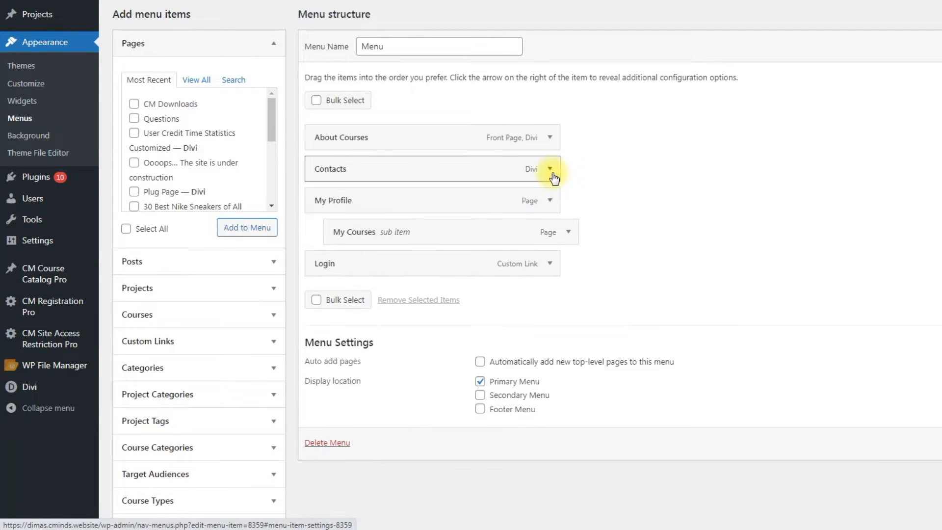
- Set My Profile's Visible for to Logged In Users with All roles
click(547, 201)
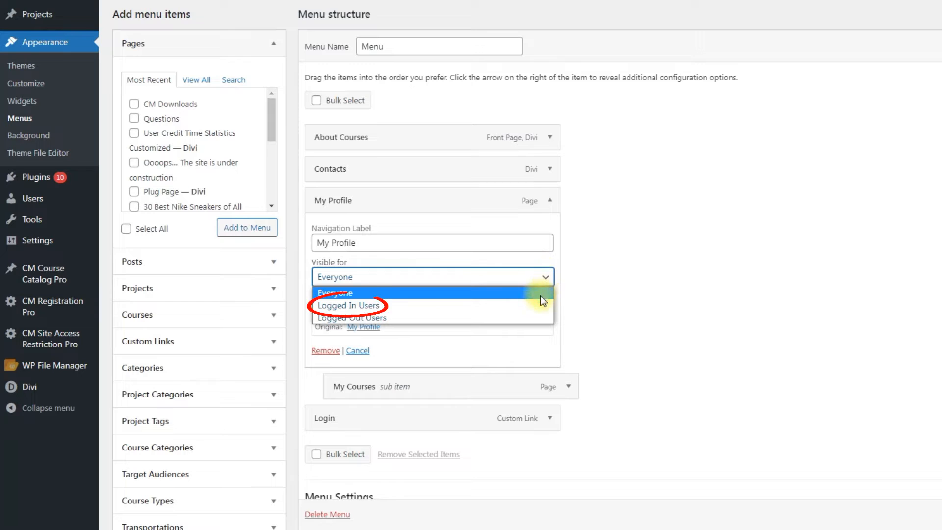
click(350, 305)
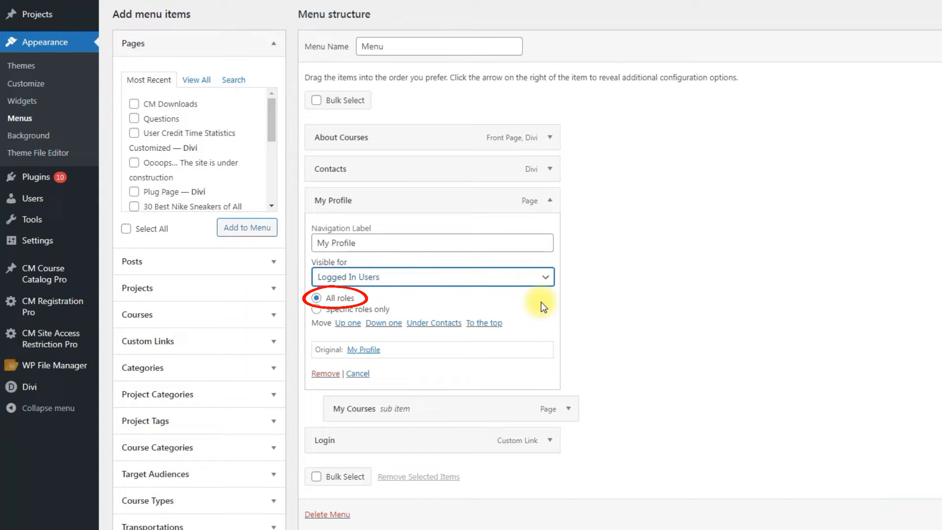
click(547, 200)
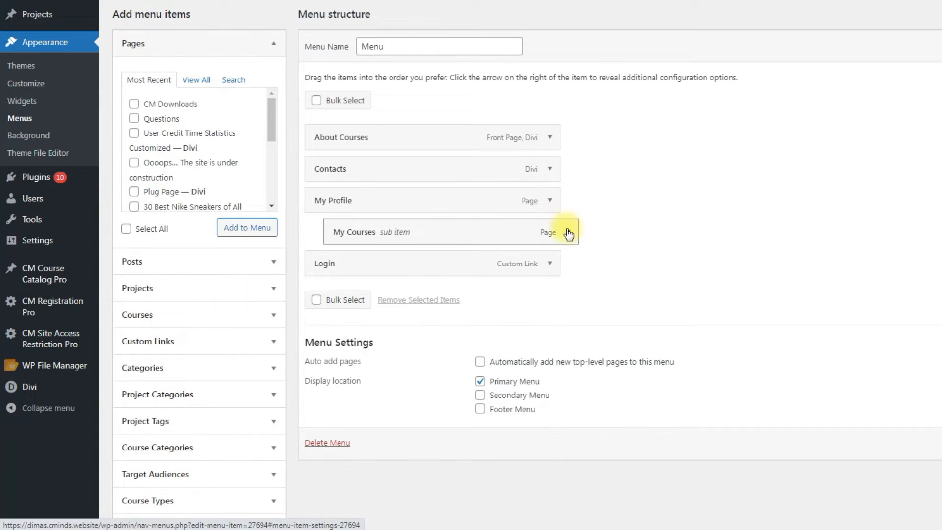
- Limit My Courses to Logged In Users with only the Student role
click(567, 233)
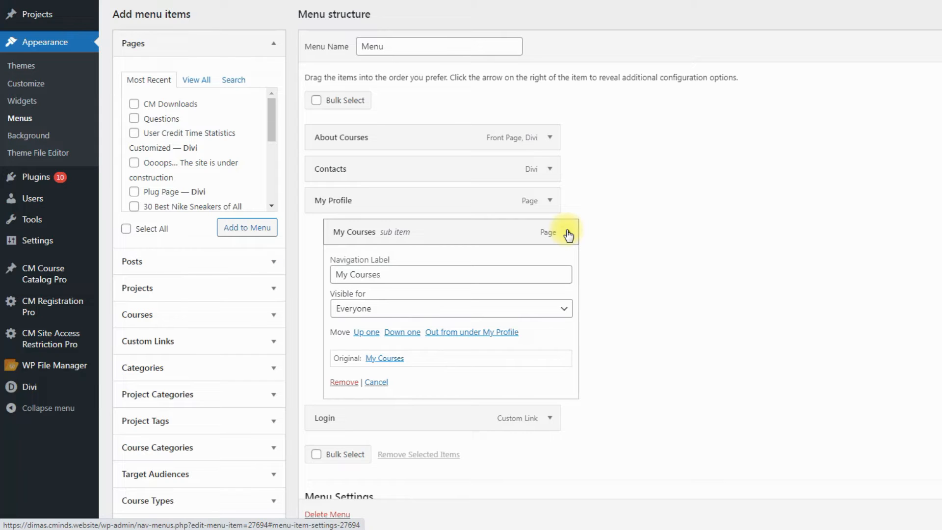
click(450, 308)
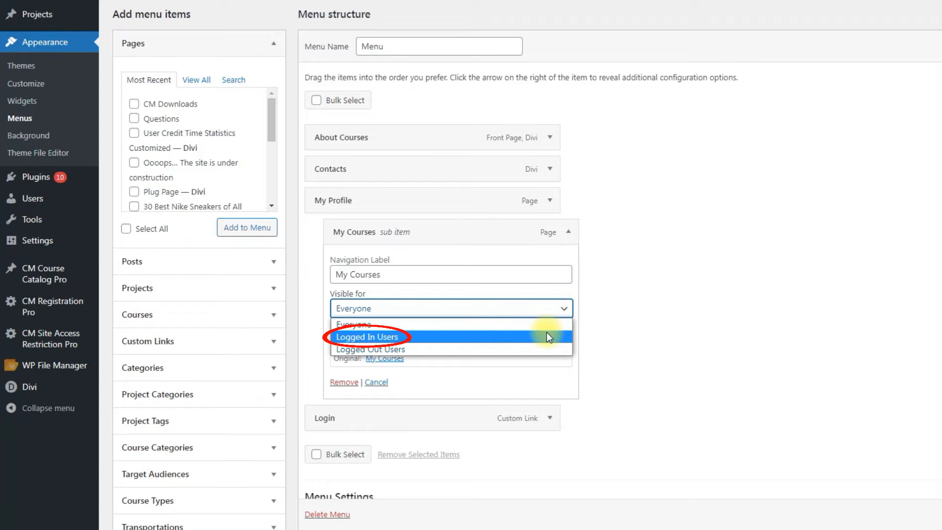
click(367, 337)
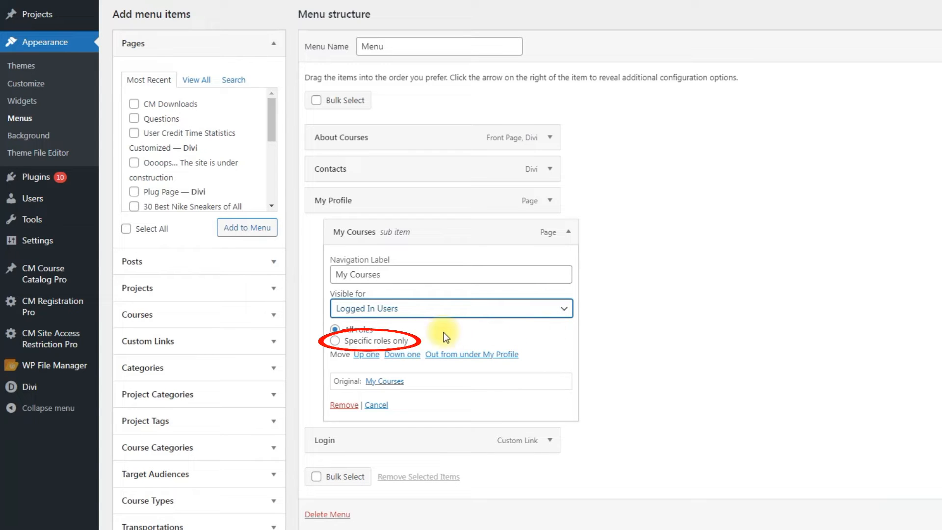
click(334, 340)
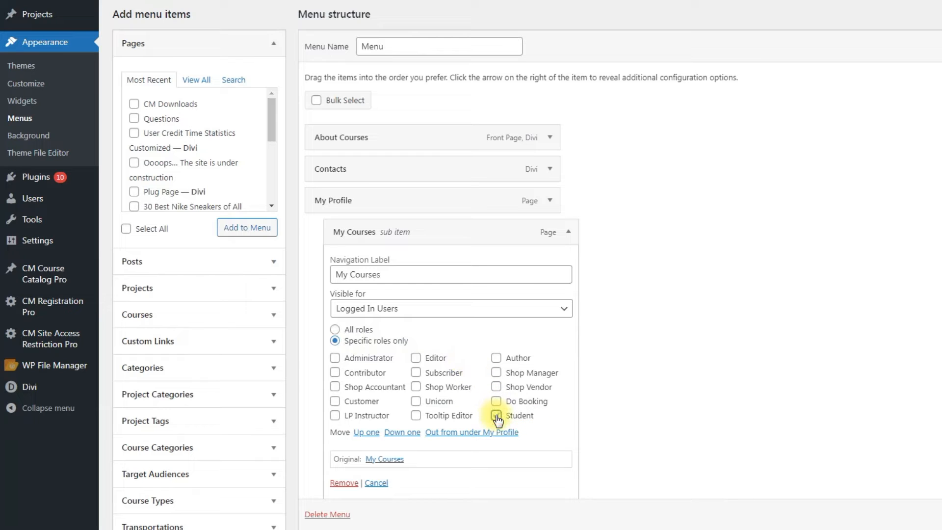
click(568, 232)
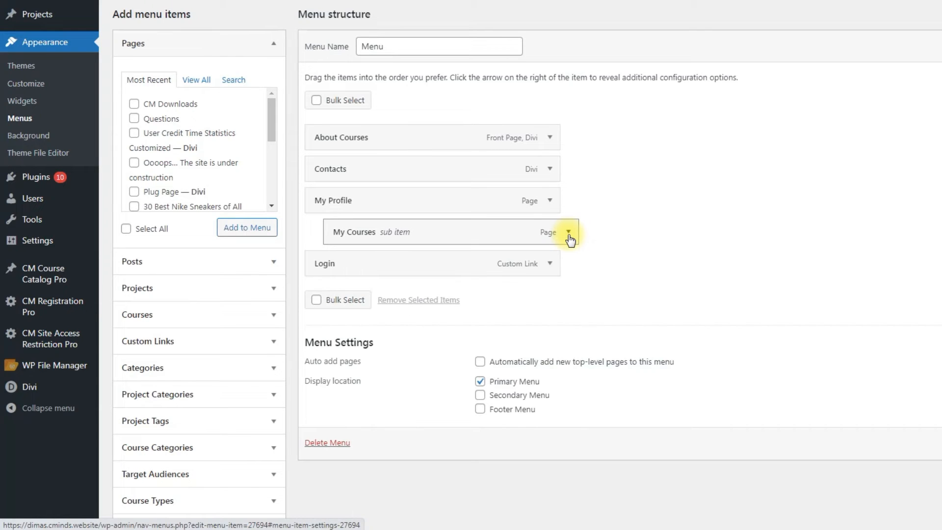
- Set the Login item's Visible for option to Logged Out Users
click(549, 263)
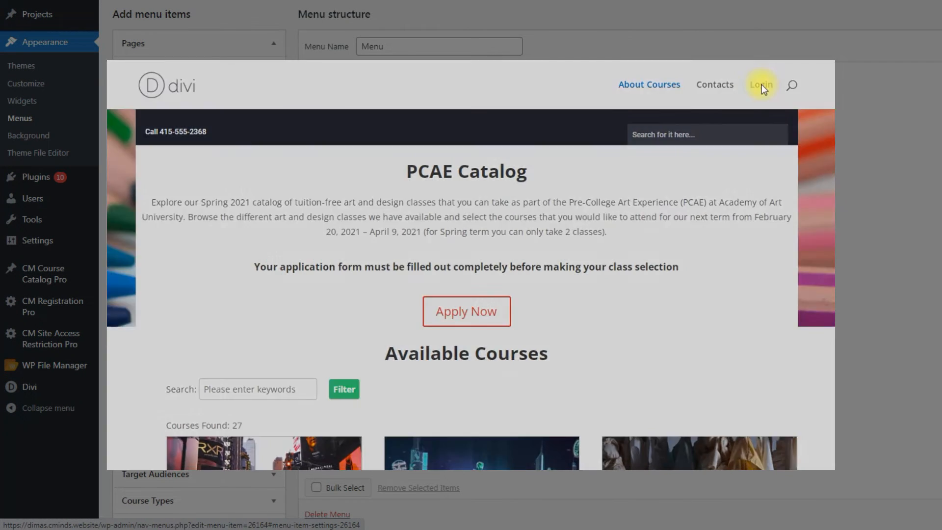
text(John_Nash)
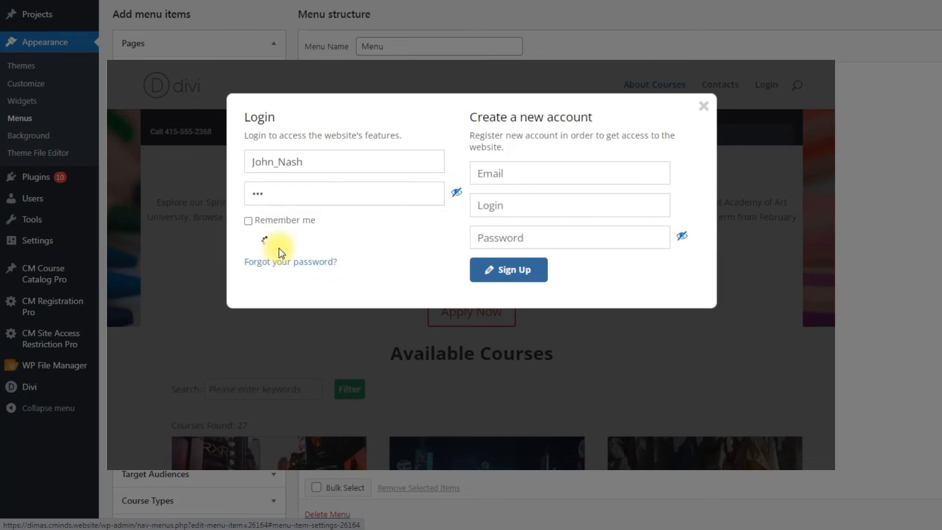
click(508, 269)
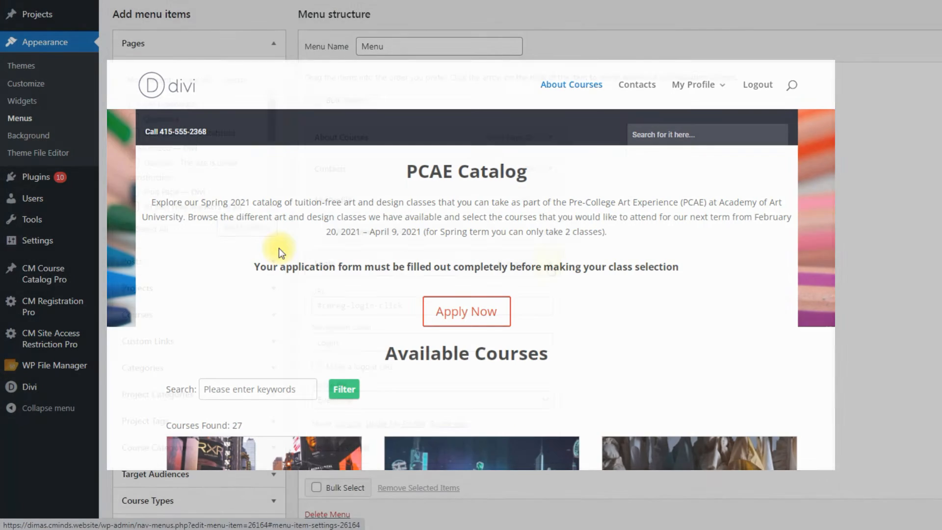
click(549, 263)
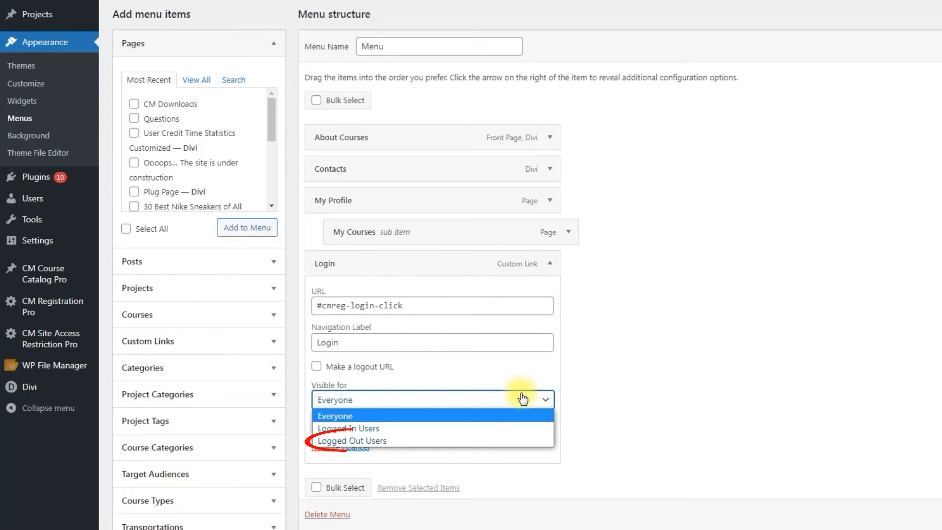
click(351, 440)
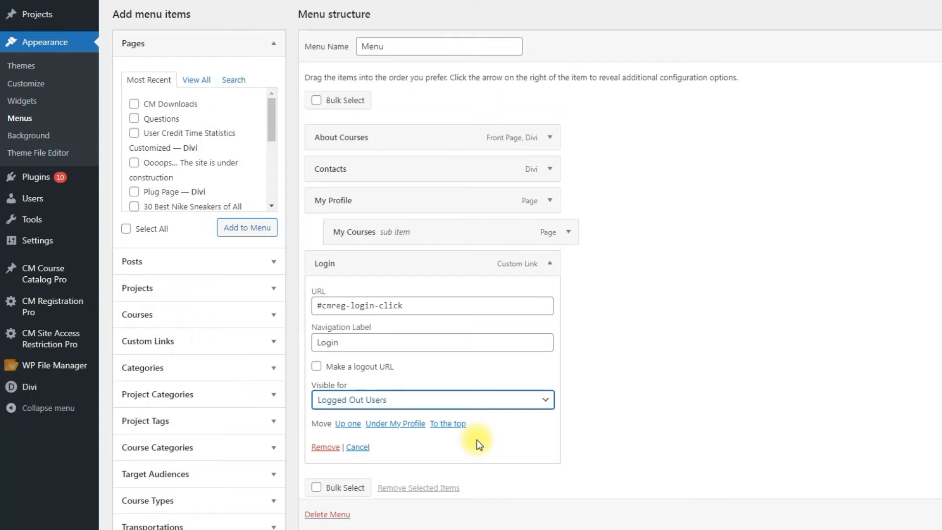
click(549, 263)
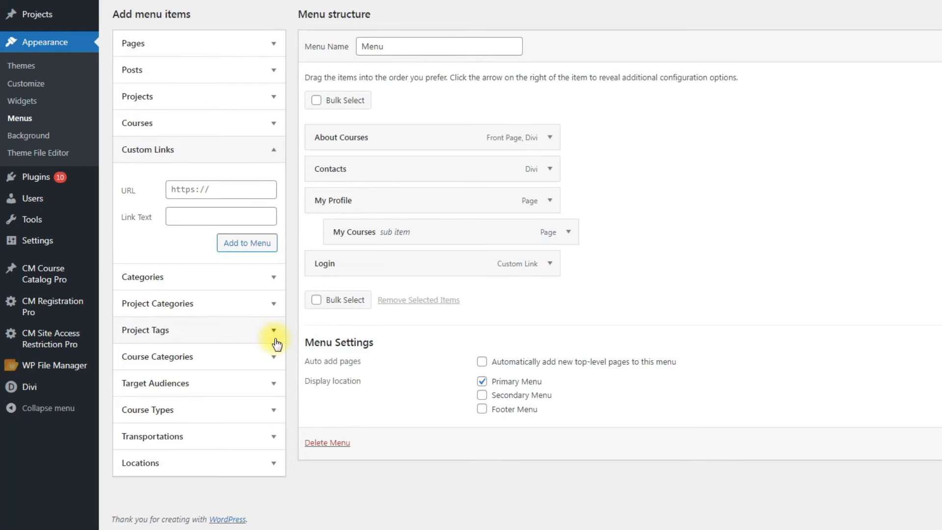
- Add an 'Exit' custom link with URL # and nest it under My Profile
click(220, 216)
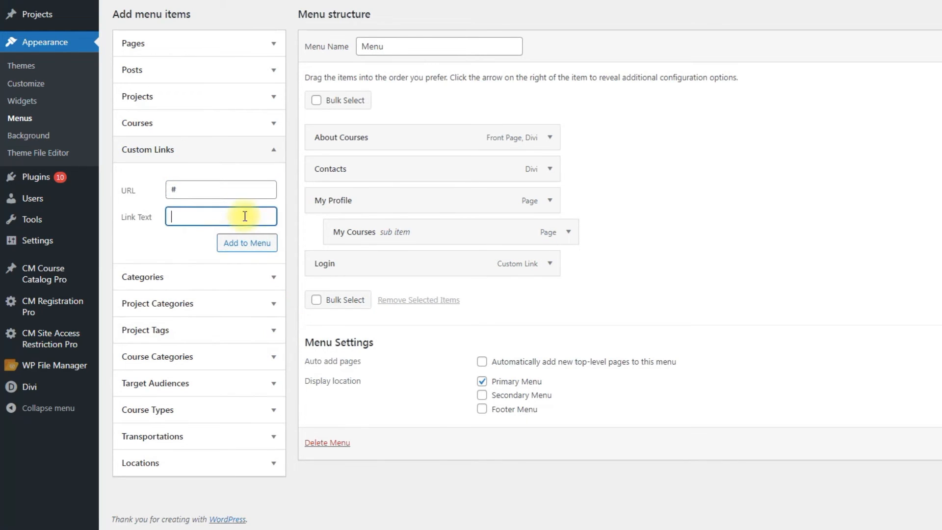
click(247, 243)
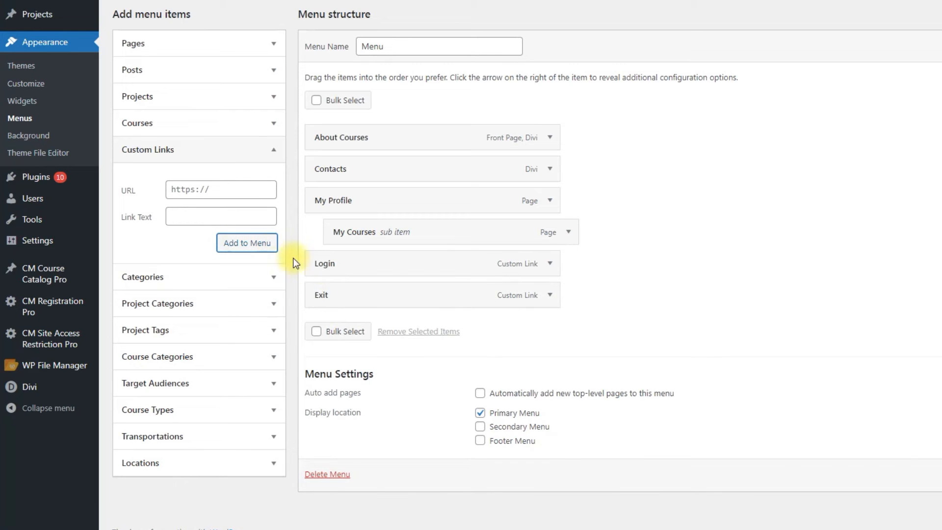
drag(340, 294, 341, 263)
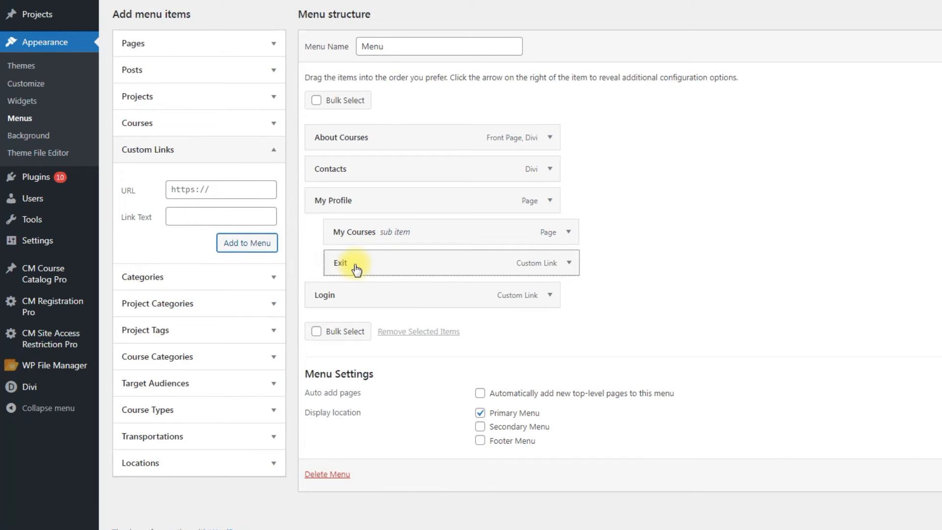
drag(356, 268, 636, 270)
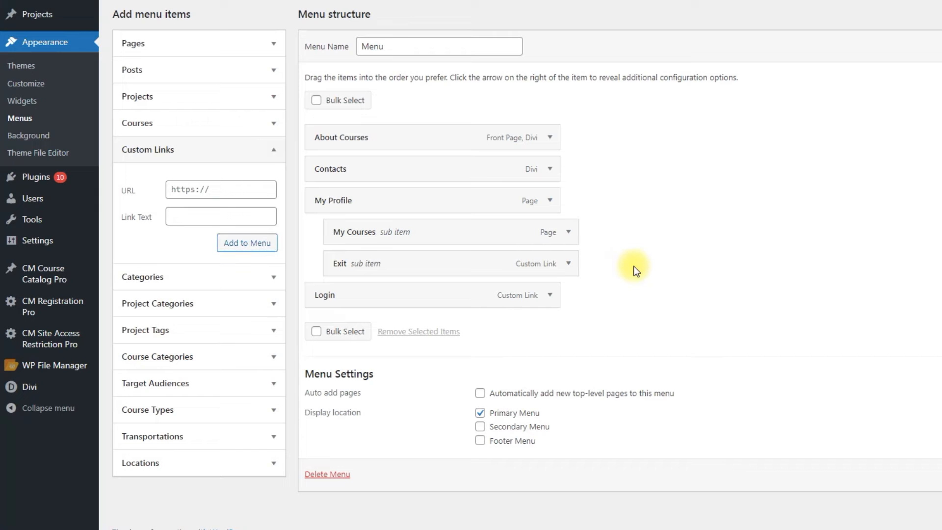
- Make the Exit menu item a logout URL
click(567, 262)
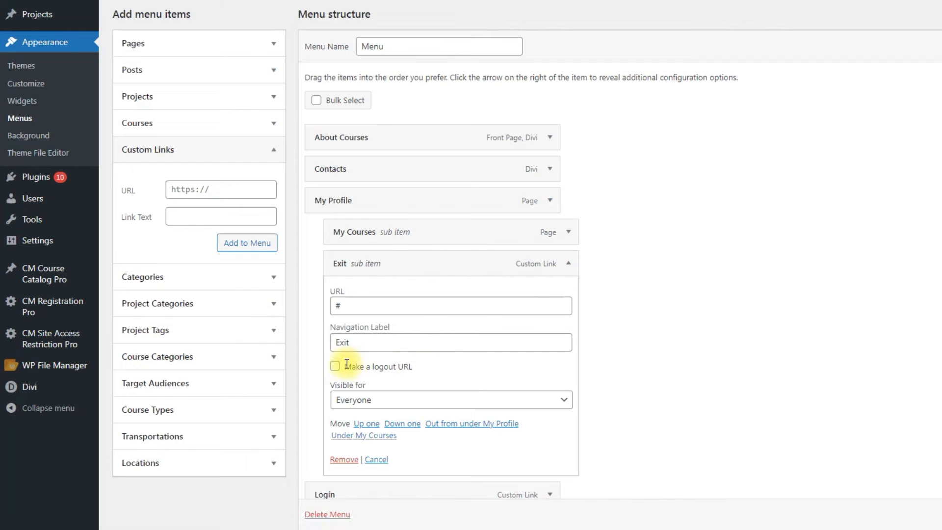
click(334, 366)
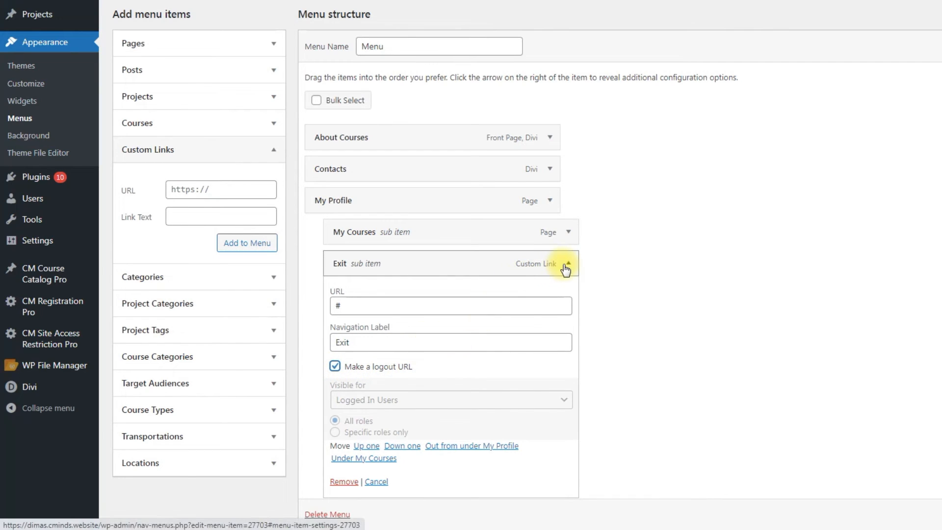
click(565, 267)
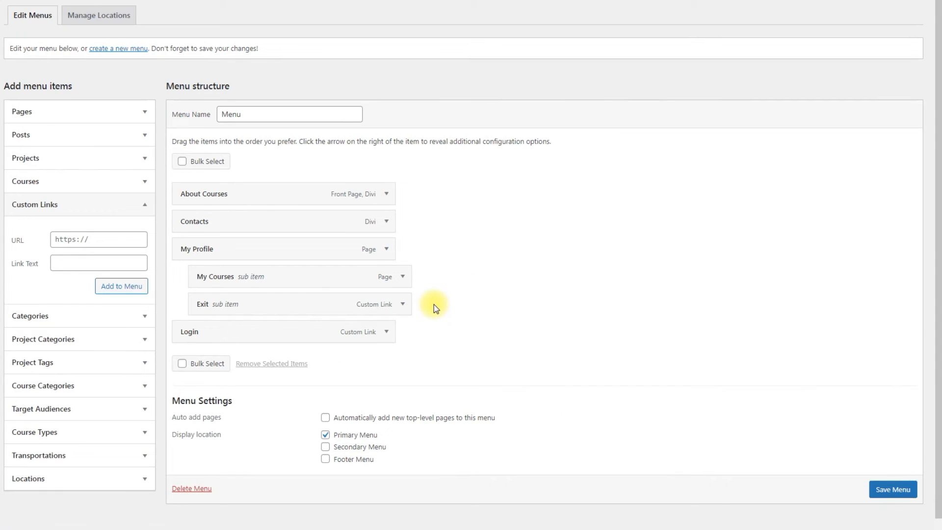
mouse_move(893, 481)
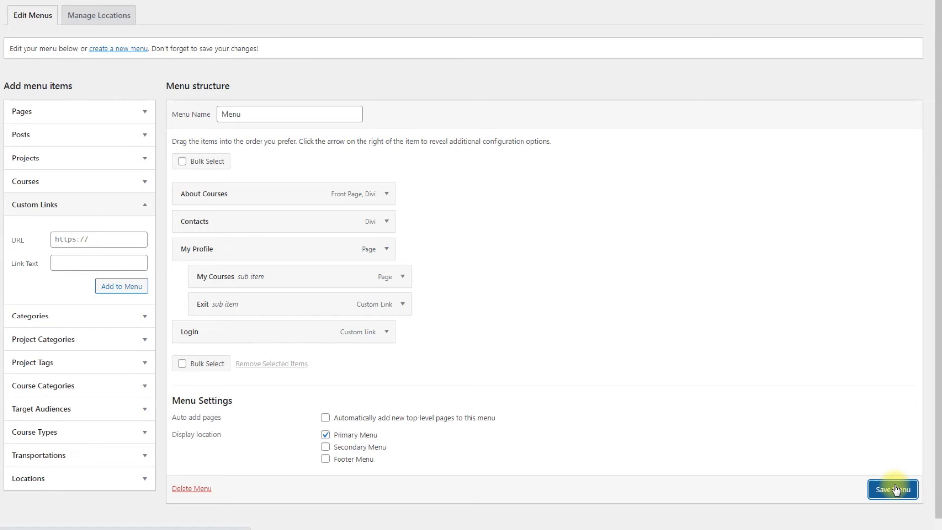
- Save the menu so guests see only About Courses, Contacts and Login
click(893, 489)
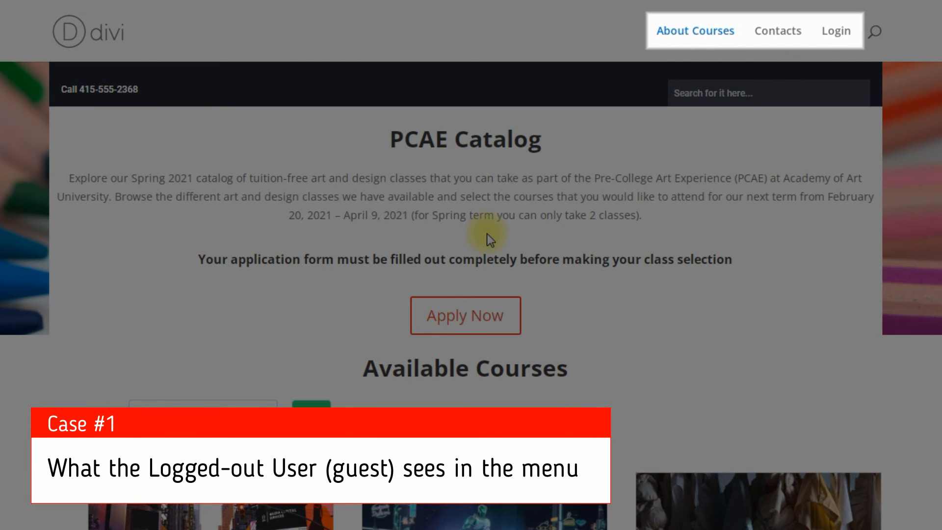
- View the menu as a guest, a regular user, then Student John_Nash
click(835, 30)
text(jack)
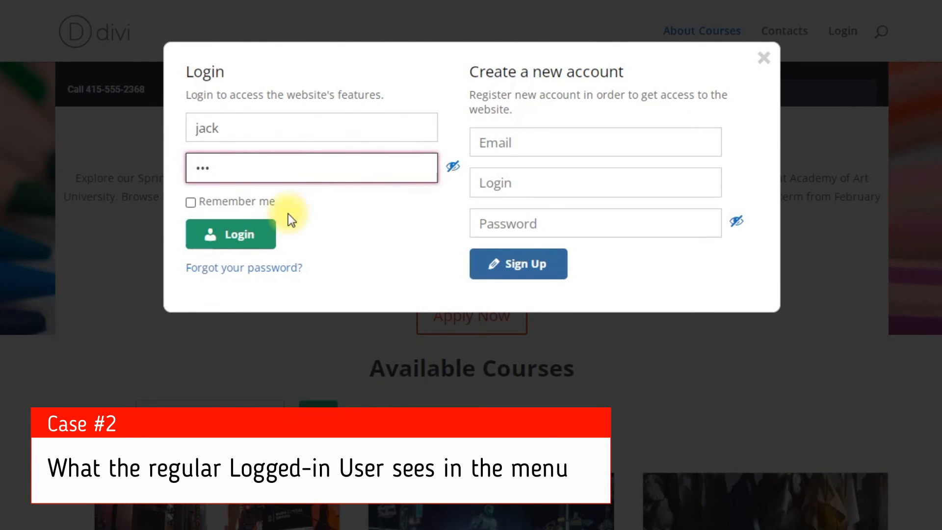
click(230, 234)
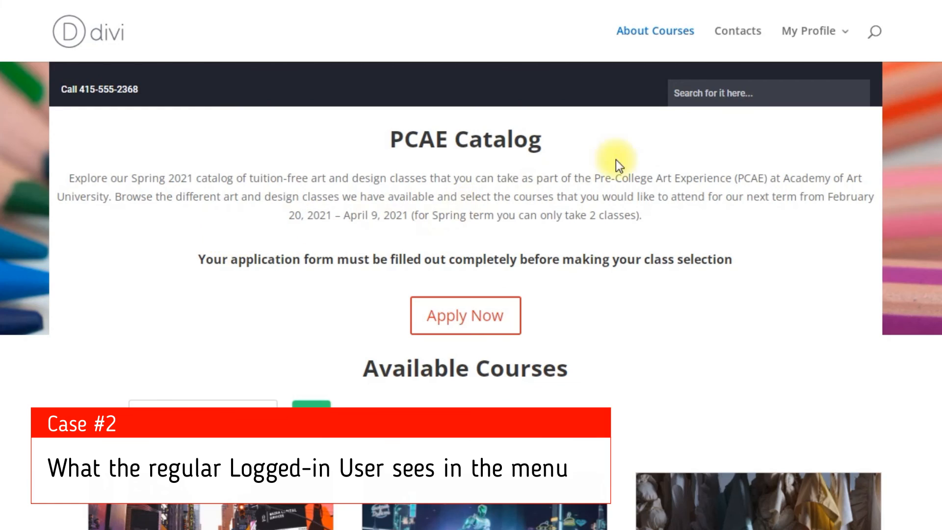
click(808, 30)
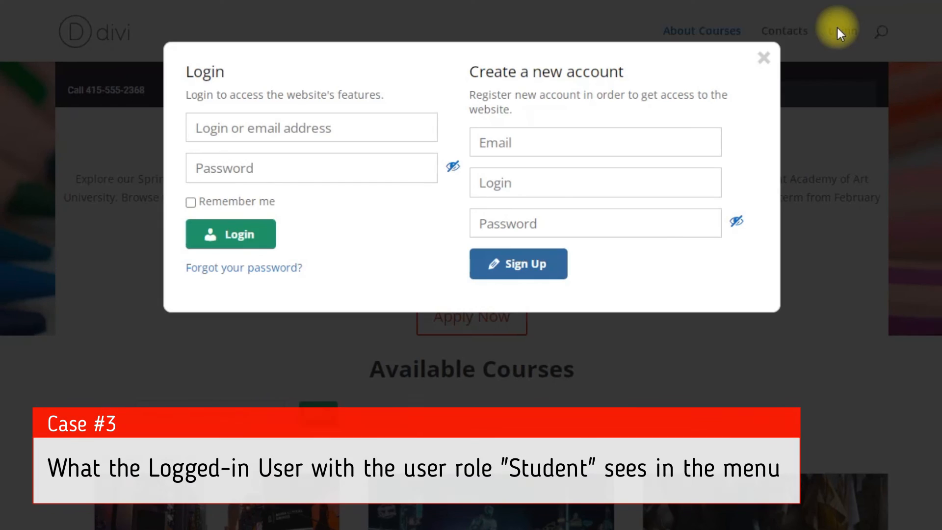
text(John_Nash)
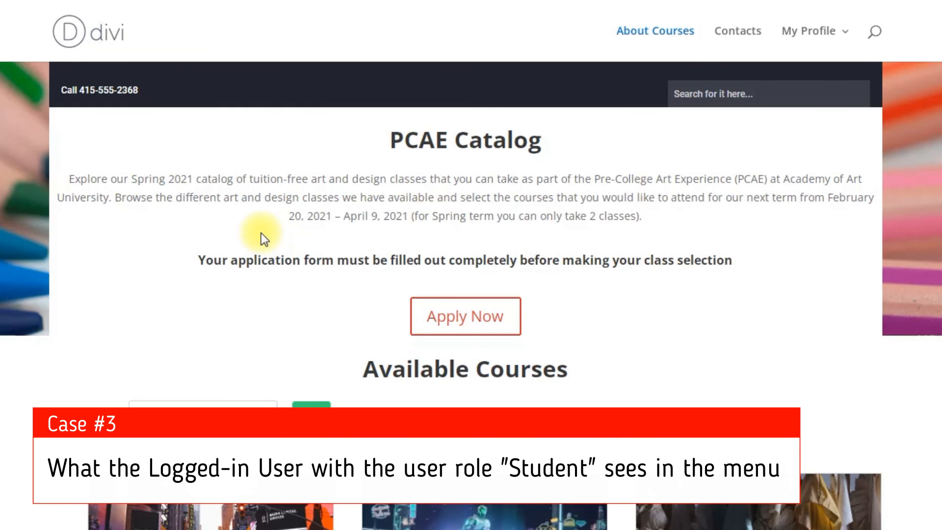
click(808, 31)
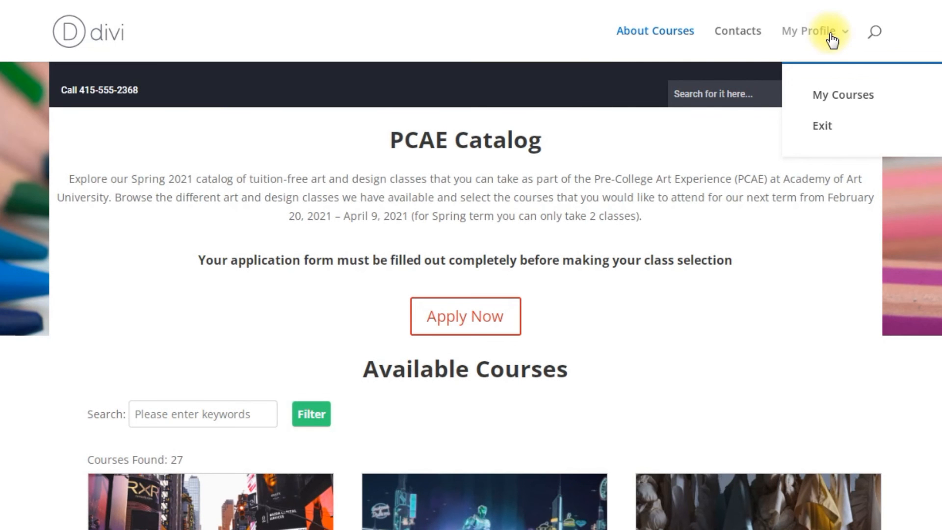
mouse_move(815, 63)
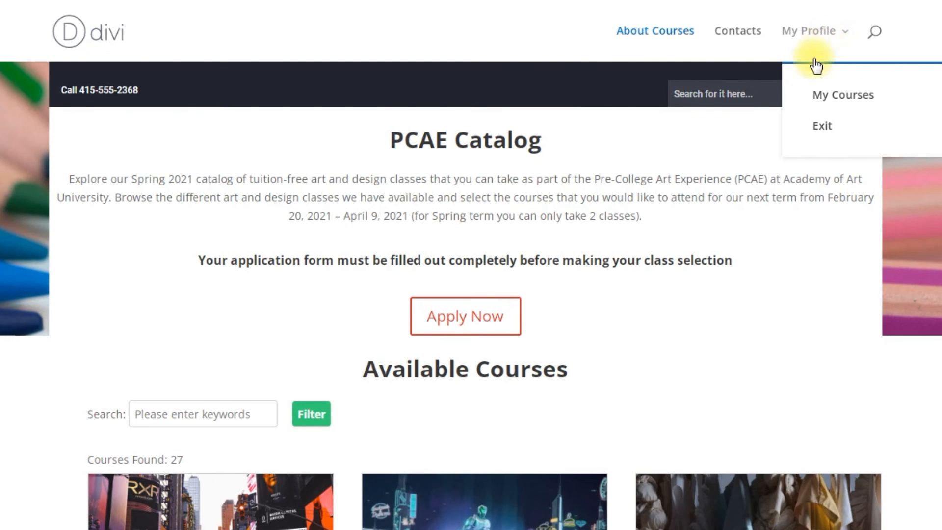